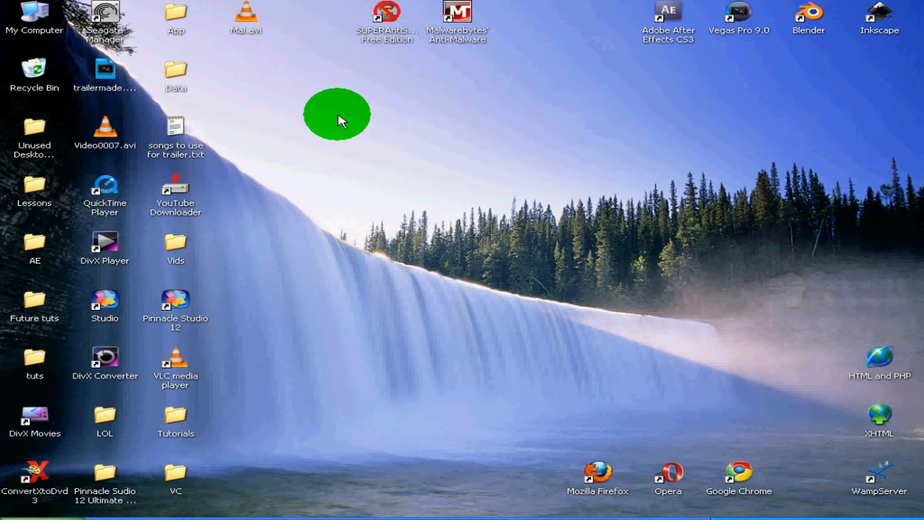
mouse_move(457, 32)
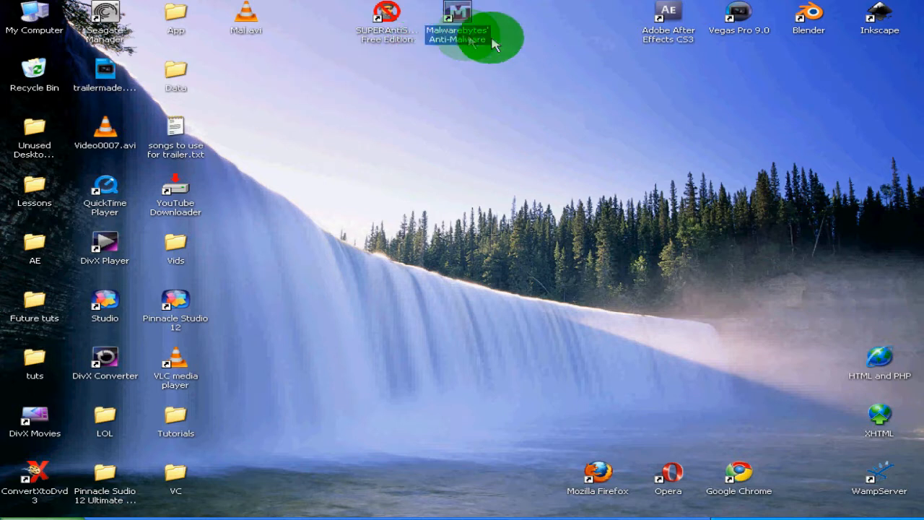
mouse_move(303, 286)
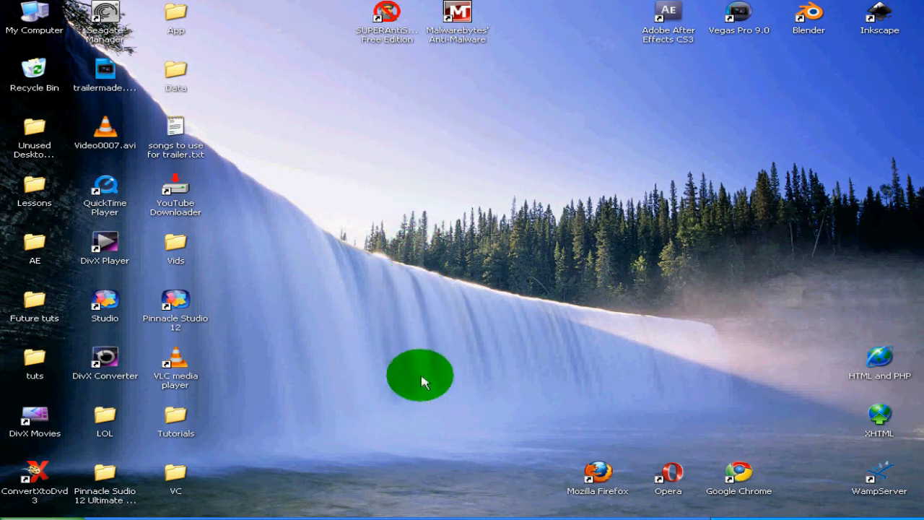
mouse_move(494, 282)
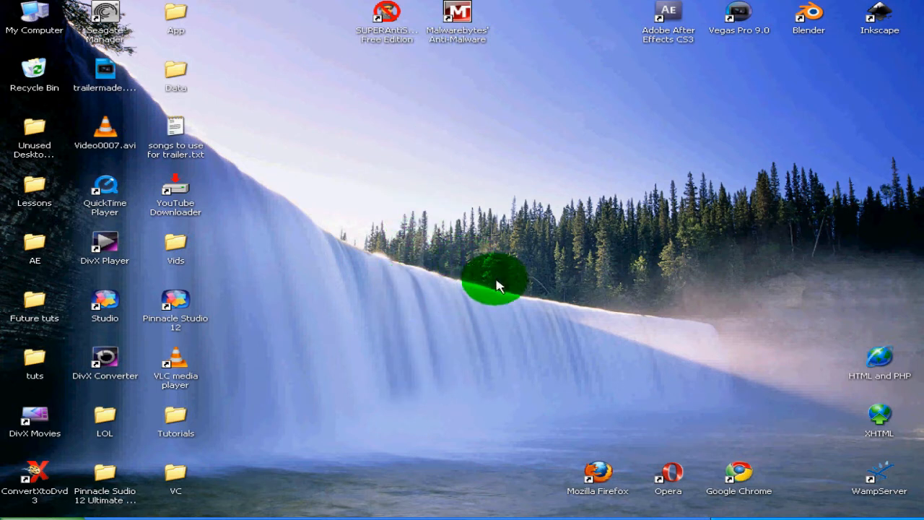
mouse_move(504, 318)
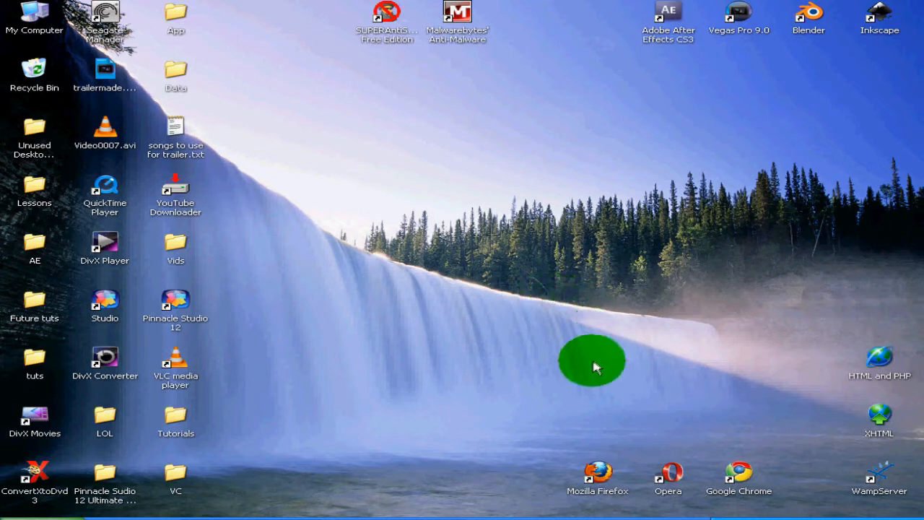
mouse_move(560, 296)
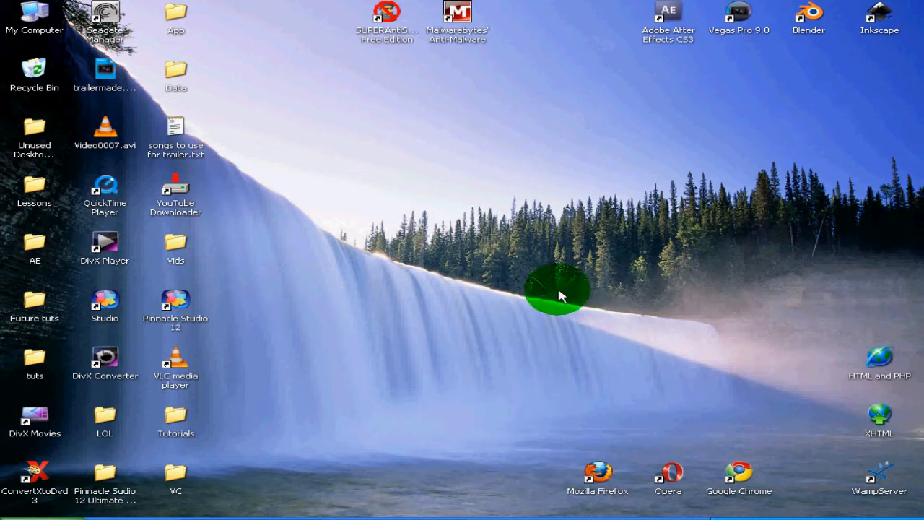
mouse_move(548, 283)
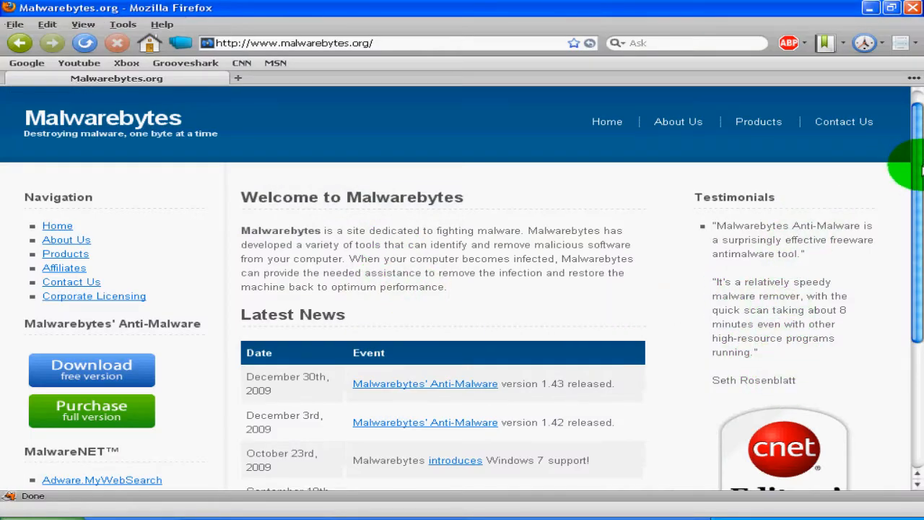
Move the Malwarebytes' Anti-Malware shortcut toward the desktop centre and launch it from there
scroll(up, 3)
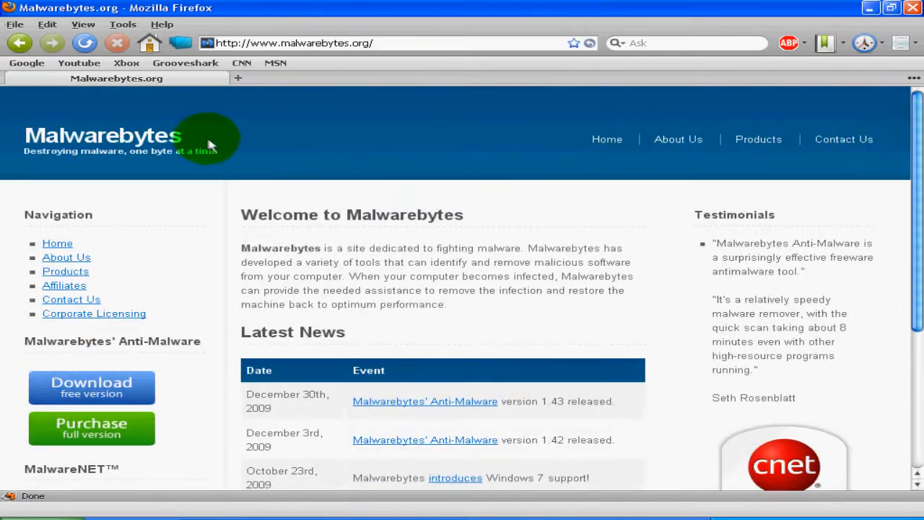
scroll(down, 3)
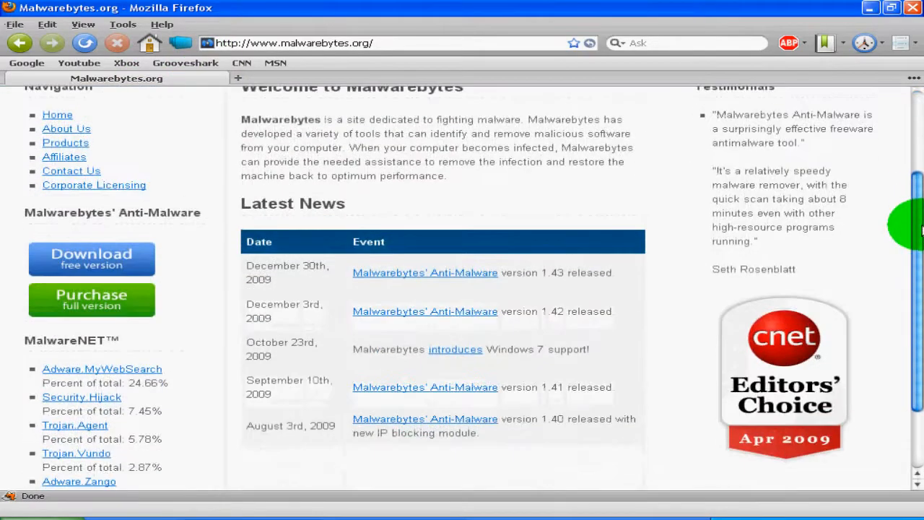
mouse_move(116, 267)
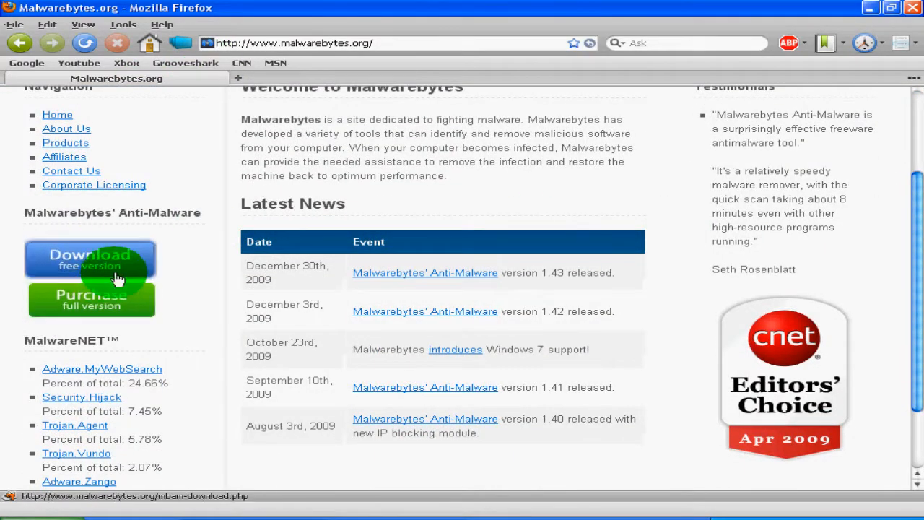
mouse_move(135, 267)
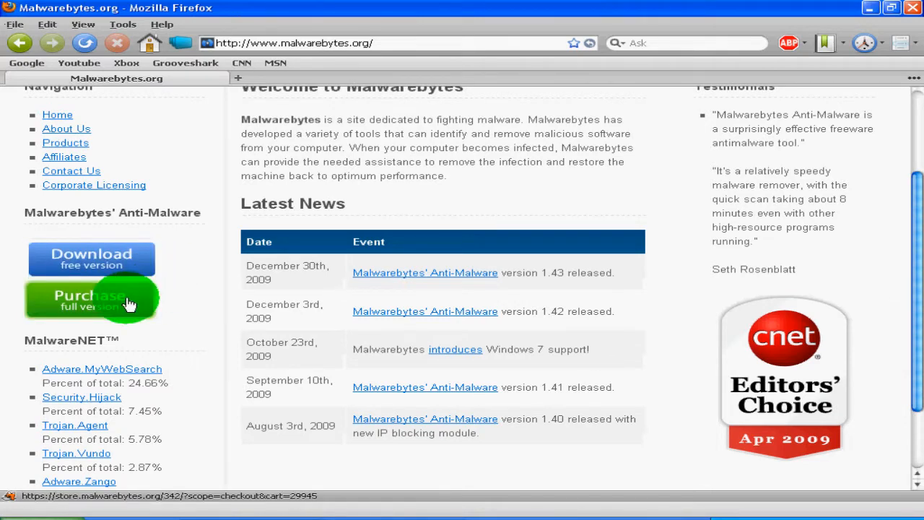
scroll(down, 3)
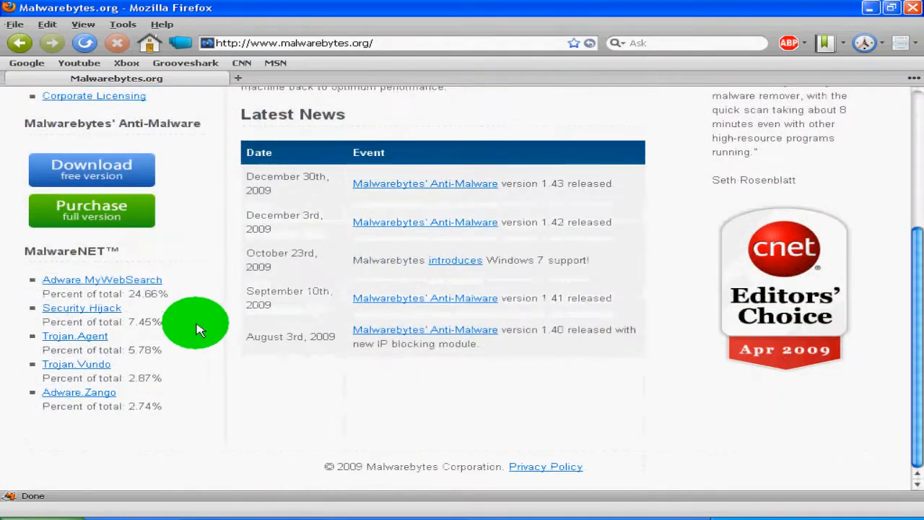
scroll(up, 3)
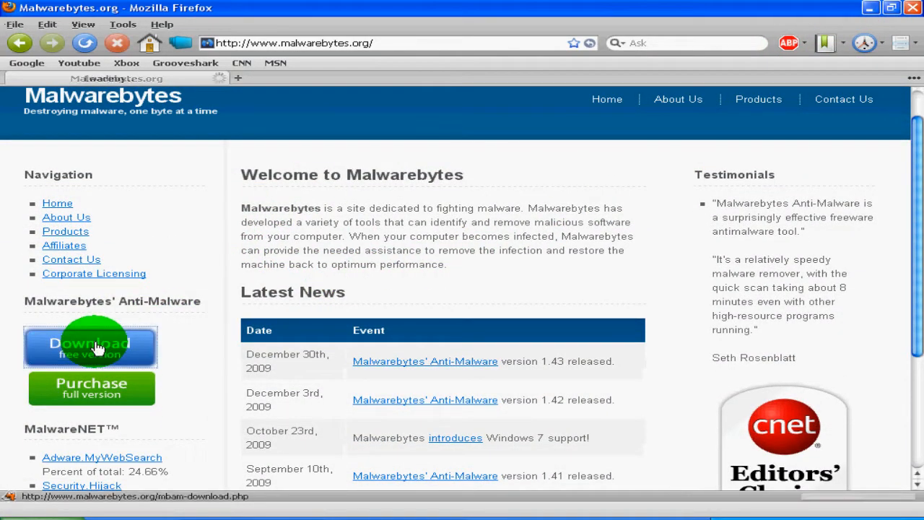
click(91, 347)
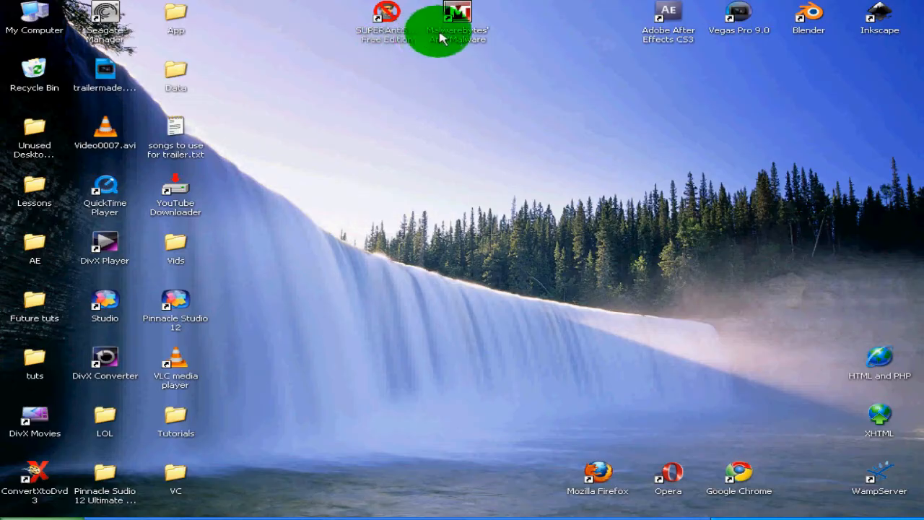
drag(456, 22, 456, 195)
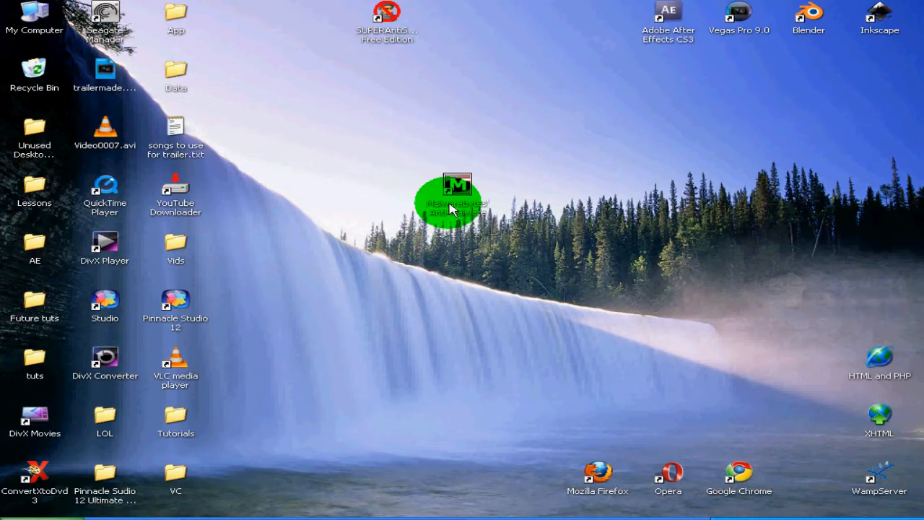
double_click(456, 202)
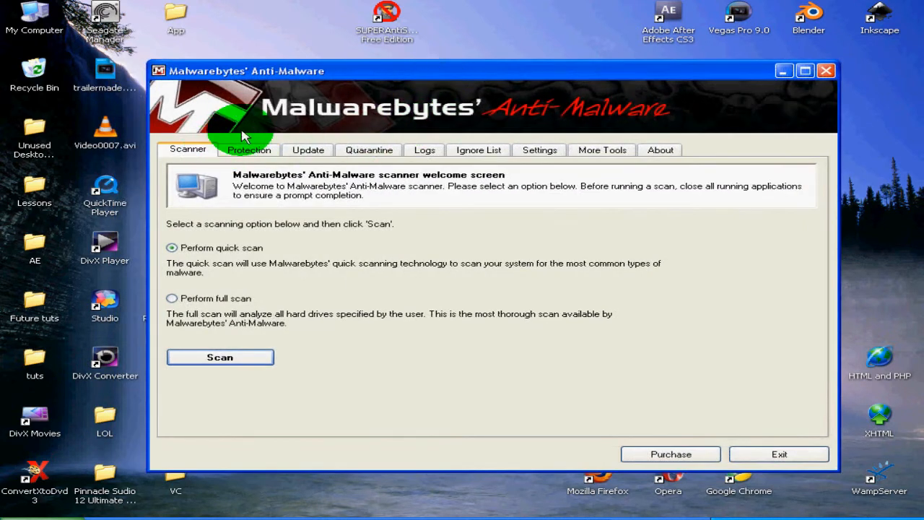
click(249, 149)
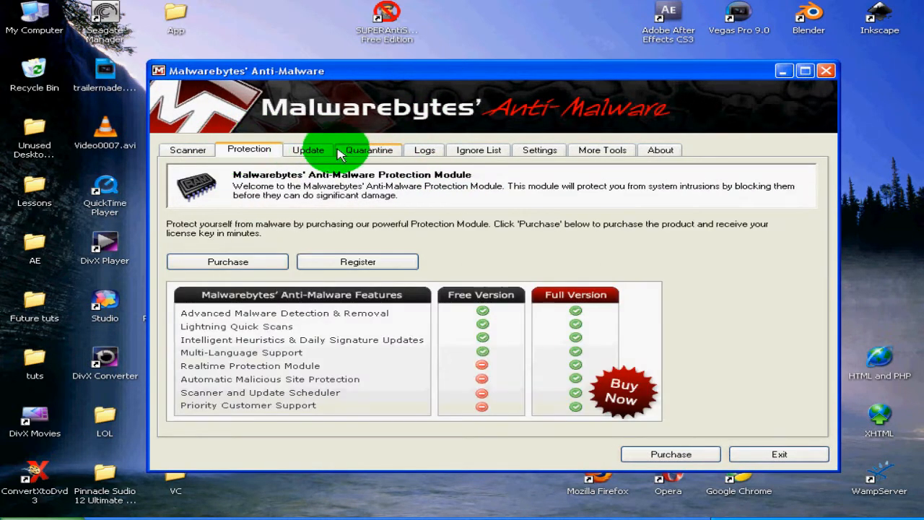
mouse_move(248, 149)
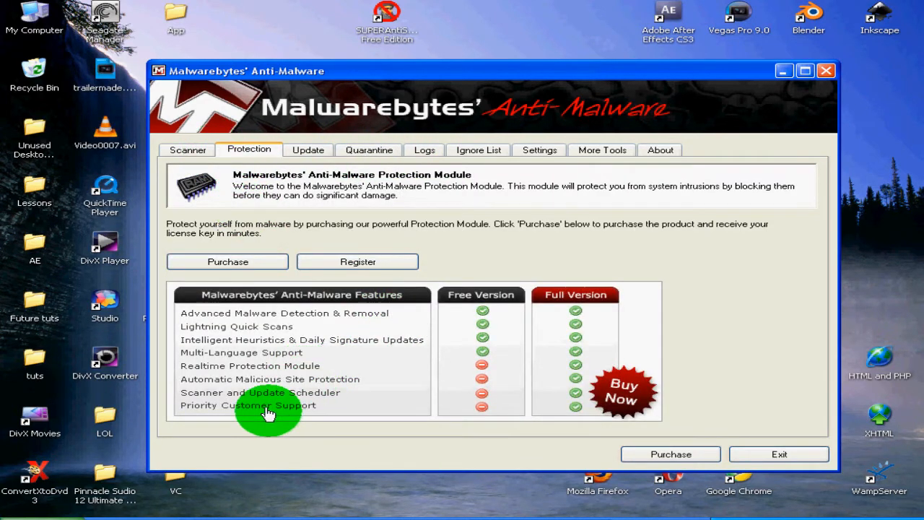
mouse_move(535, 323)
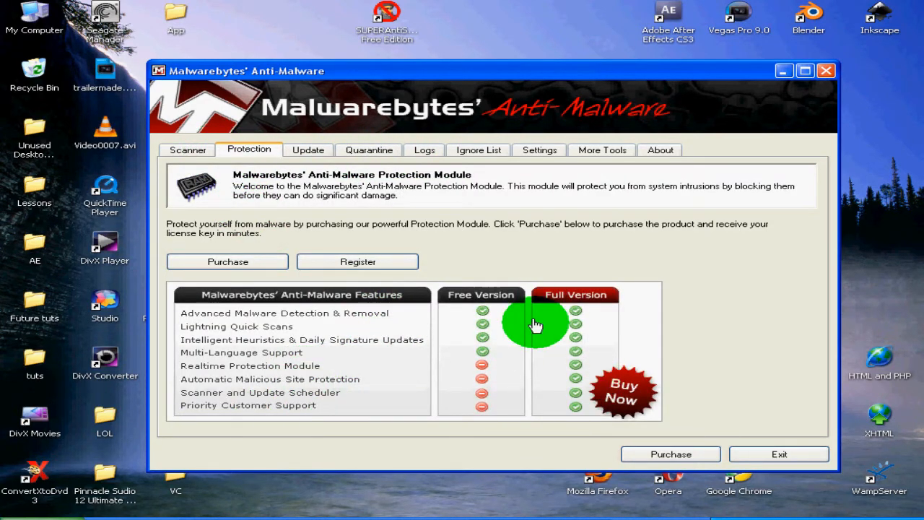
click(188, 148)
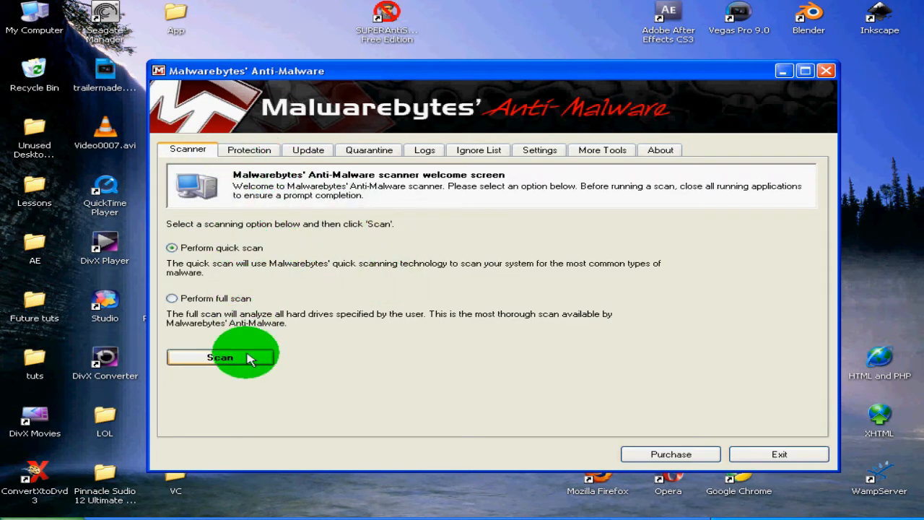
click(369, 149)
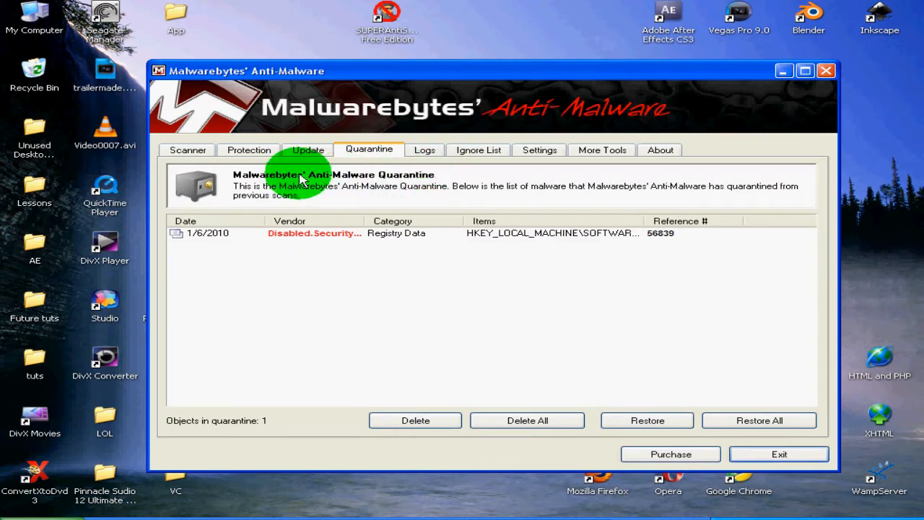
mouse_move(309, 149)
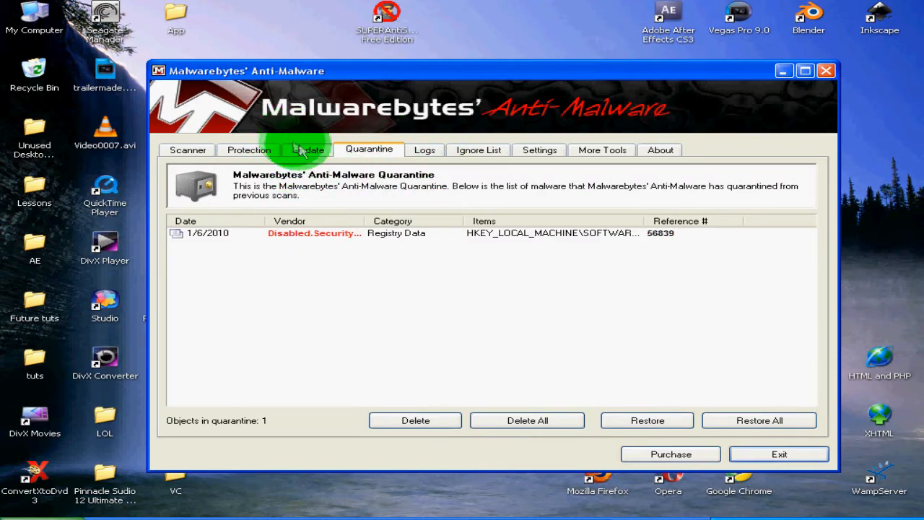
click(188, 149)
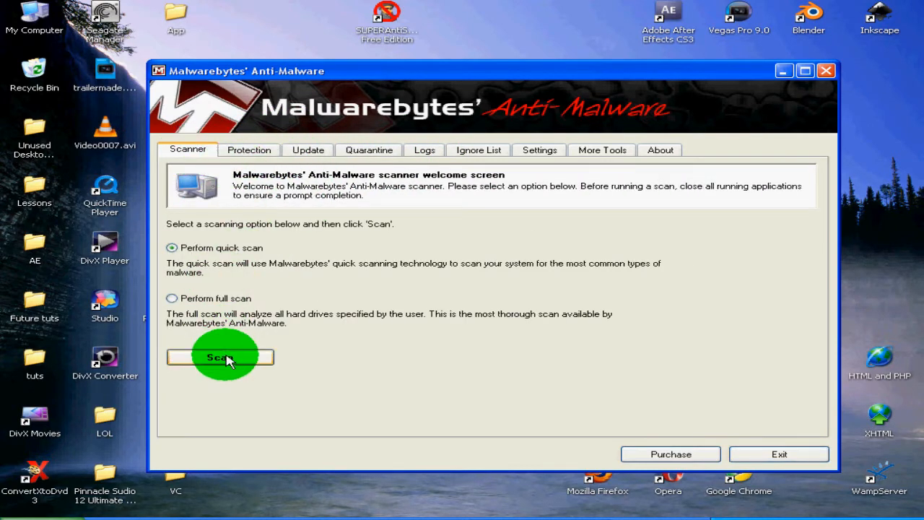
mouse_move(346, 94)
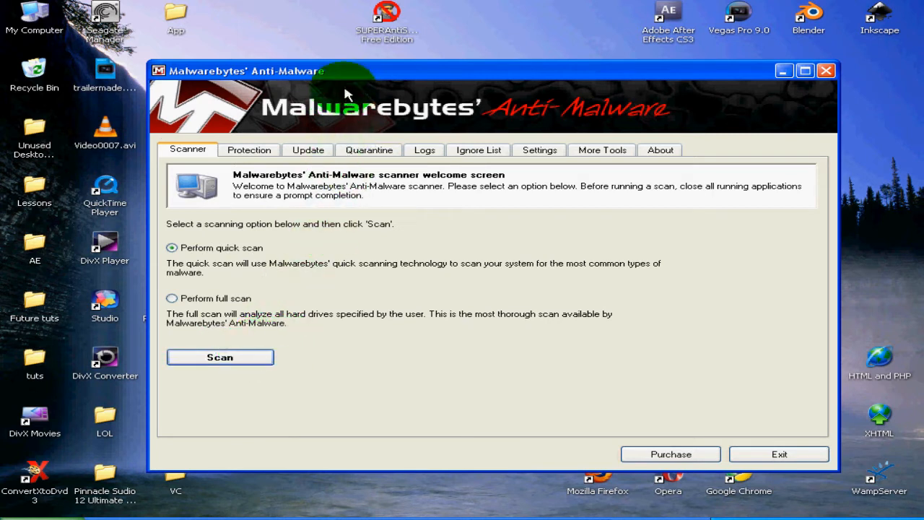
Start a quick scan of the system and pause it while running
click(219, 356)
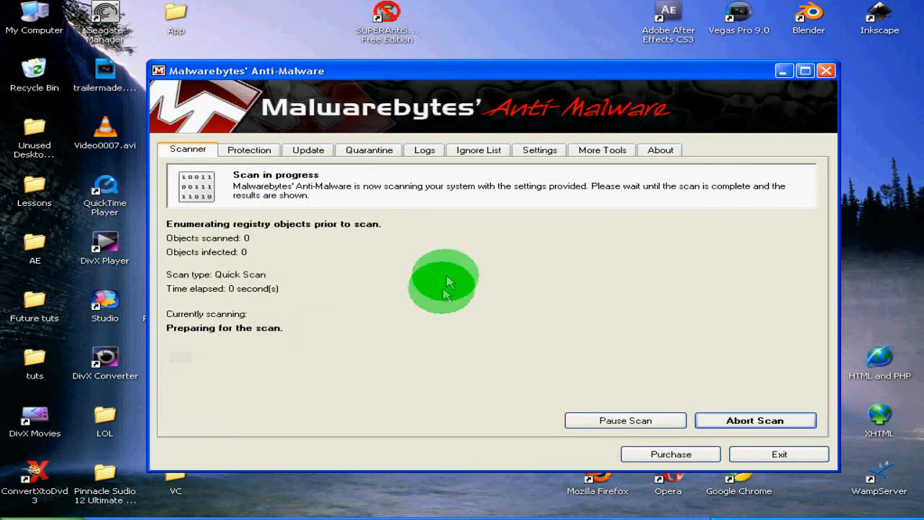
mouse_move(205, 374)
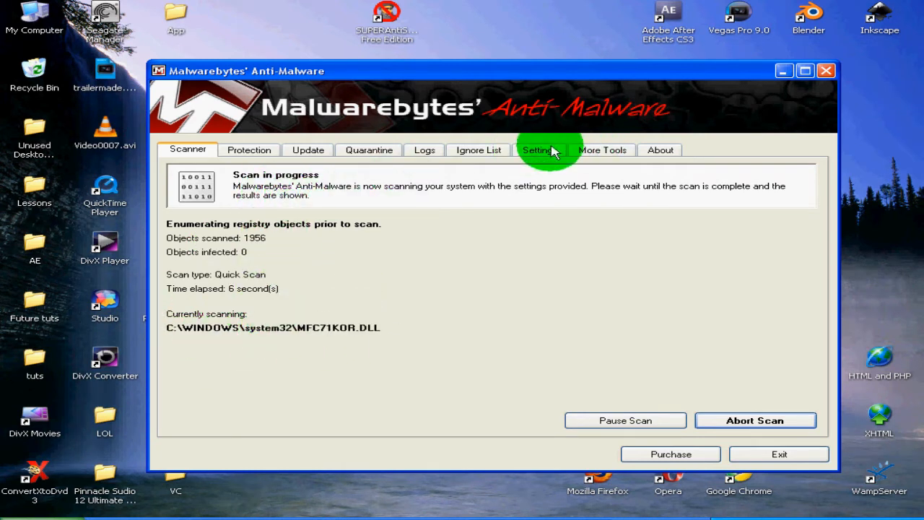
mouse_move(585, 315)
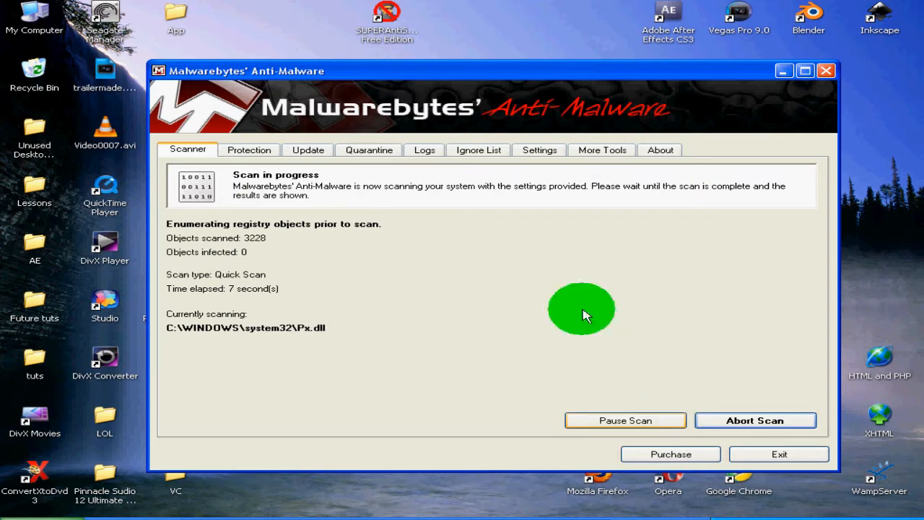
click(626, 420)
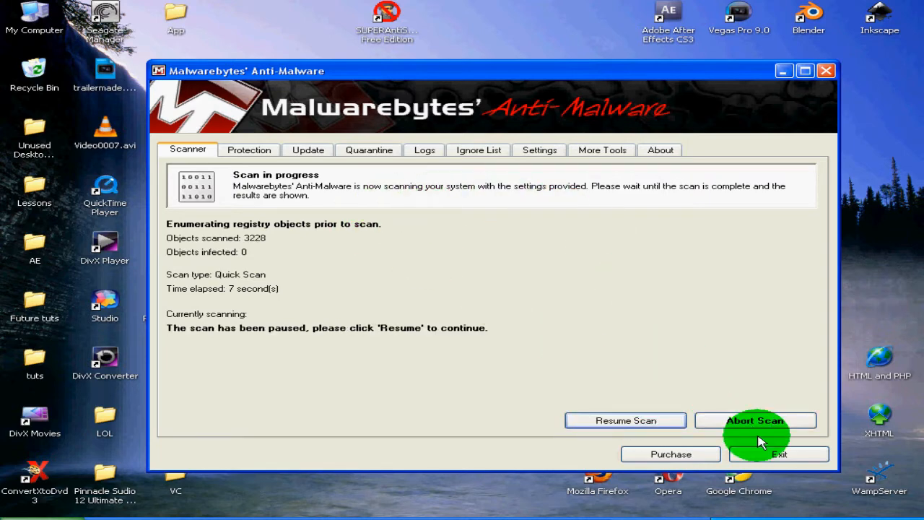
drag(491, 70, 527, 70)
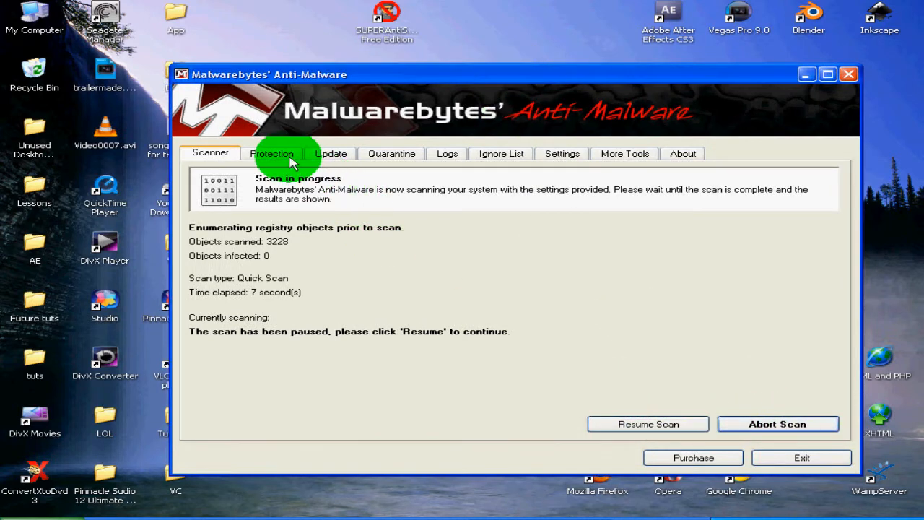
mouse_move(353, 185)
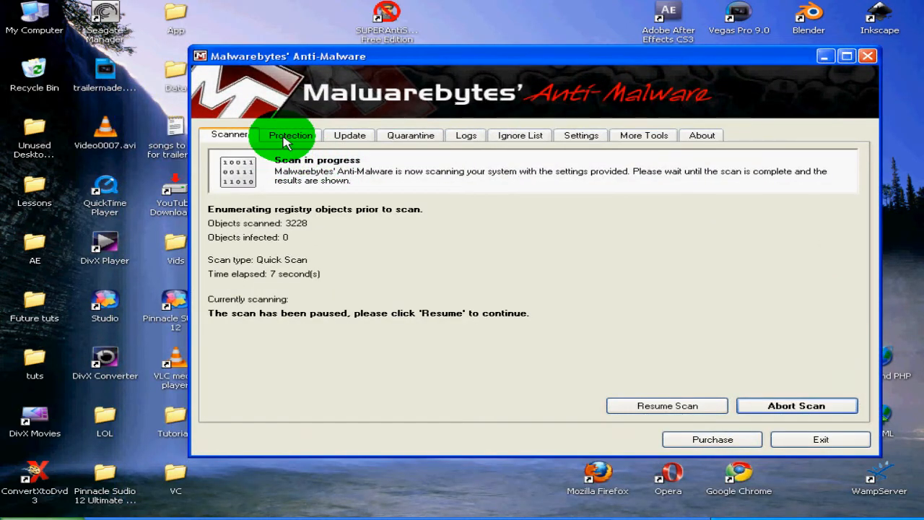
mouse_move(475, 311)
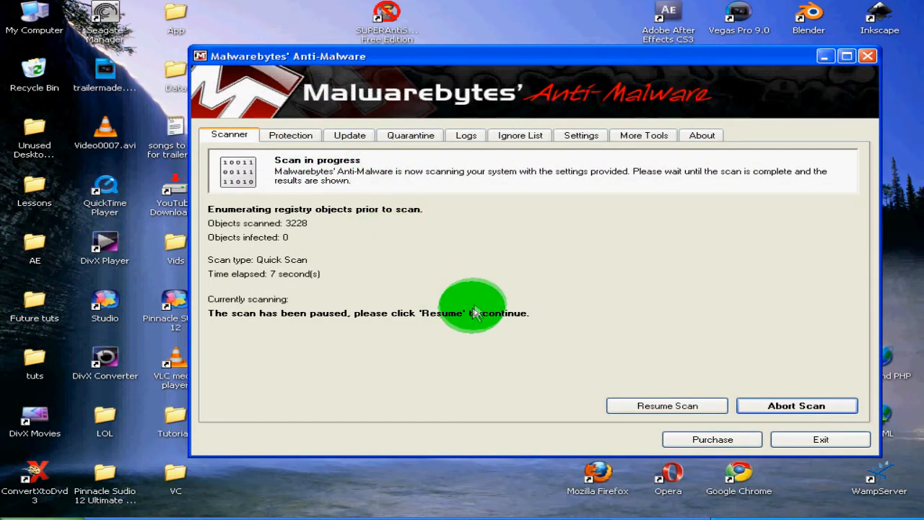
mouse_move(505, 301)
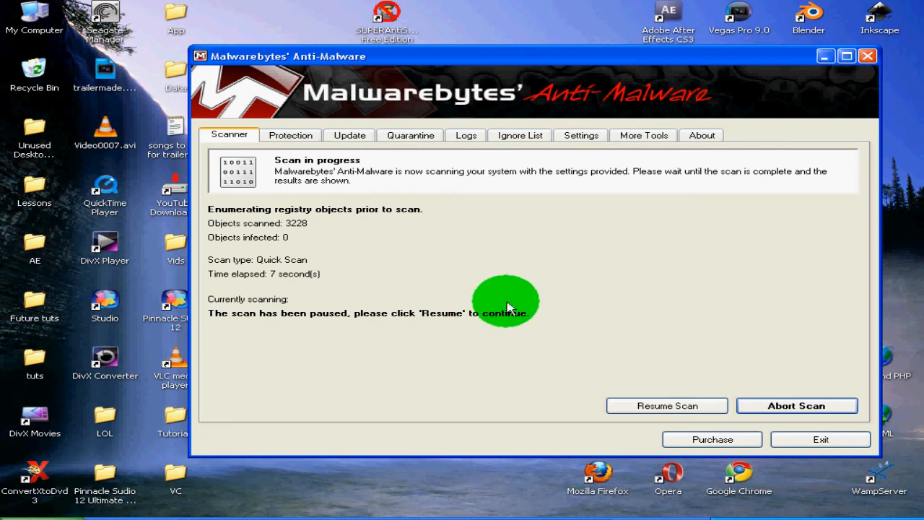
mouse_move(722, 404)
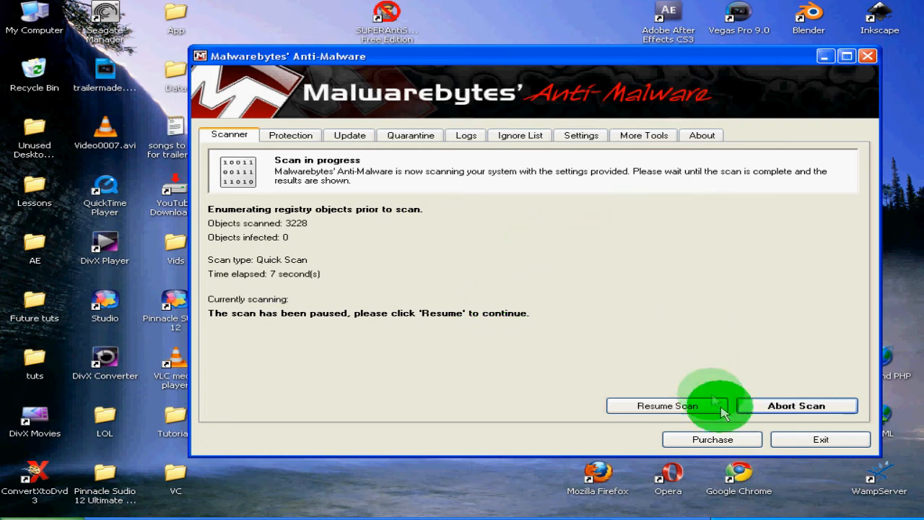
mouse_move(224, 260)
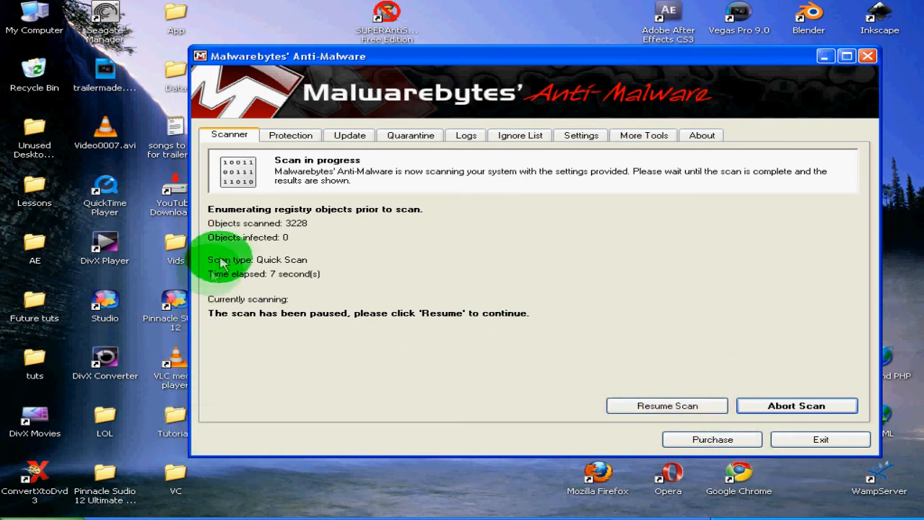
mouse_move(791, 274)
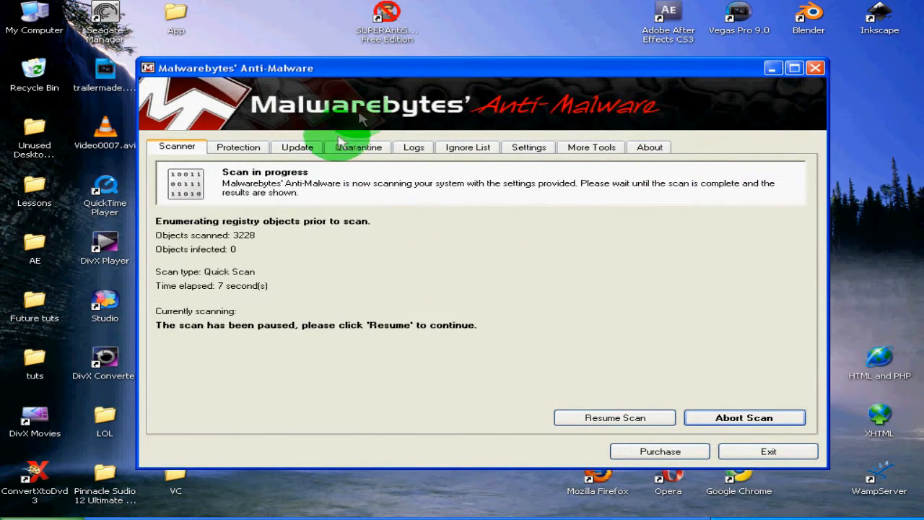
mouse_move(364, 243)
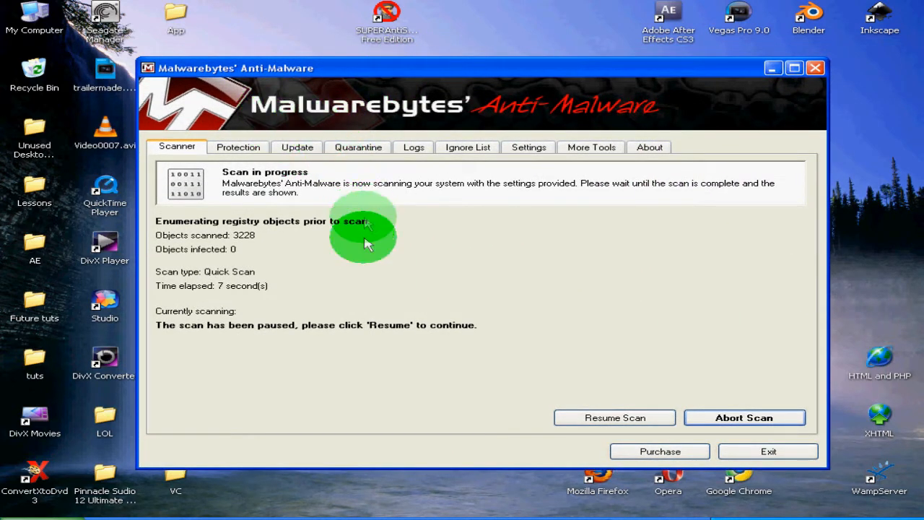
mouse_move(433, 318)
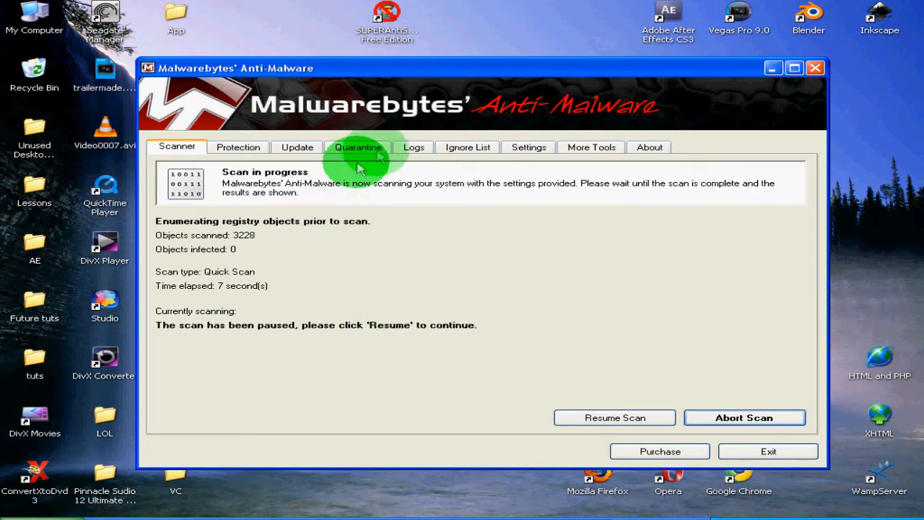
Abort the paused quick scan, confirming Yes, so no malicious items are reported
click(743, 417)
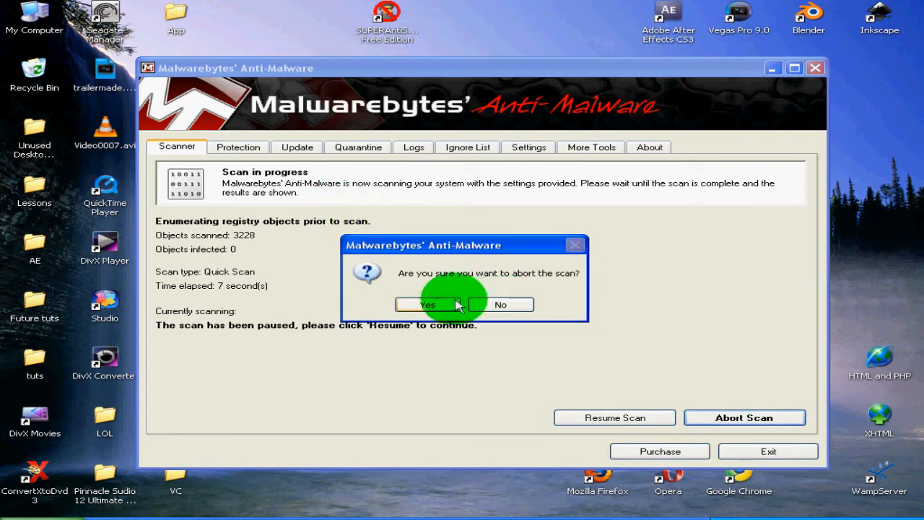
click(427, 303)
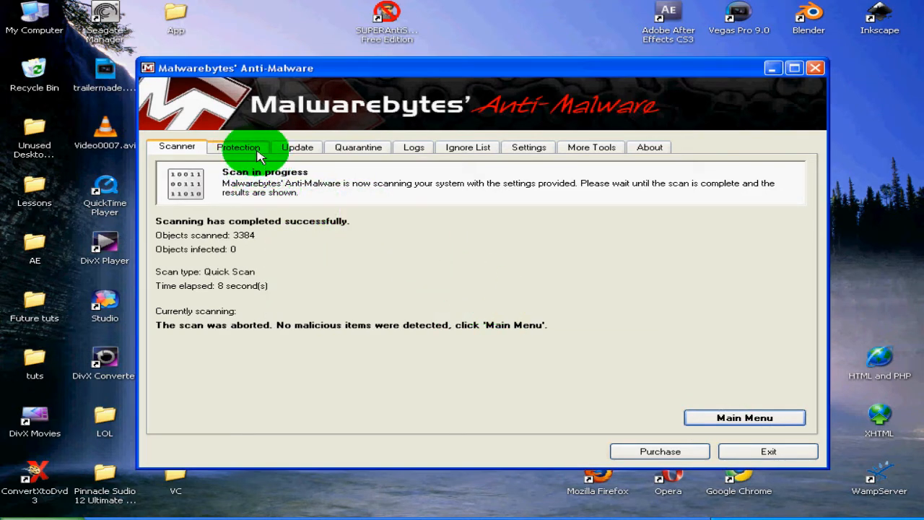
mouse_move(243, 133)
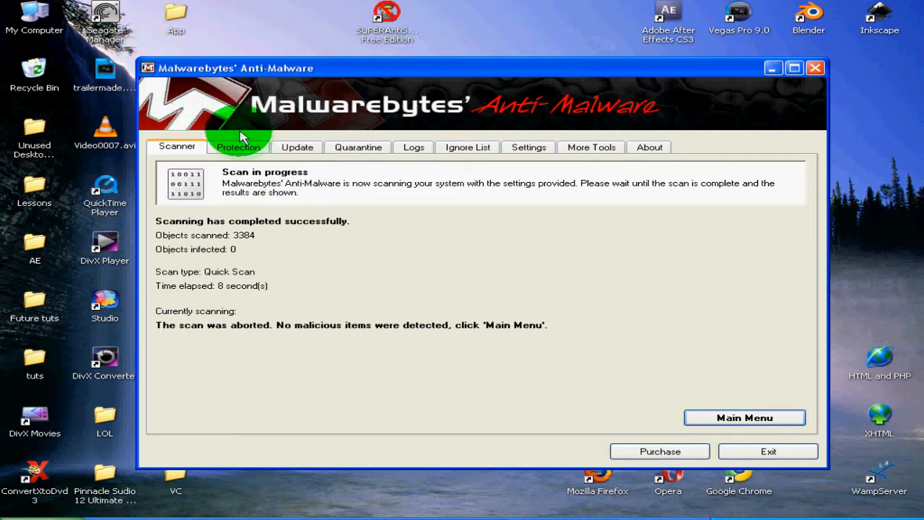
View the Protection module, the Update database details and the Quarantine list in turn
click(239, 148)
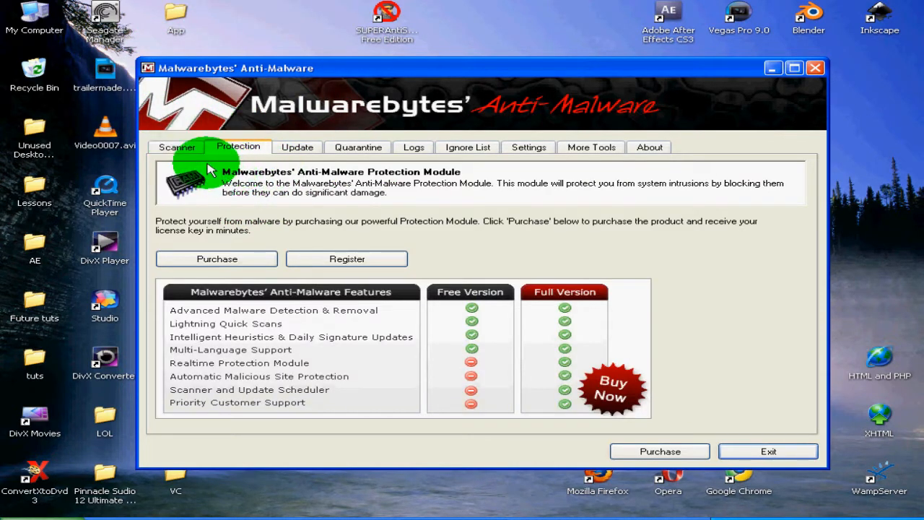
mouse_move(297, 147)
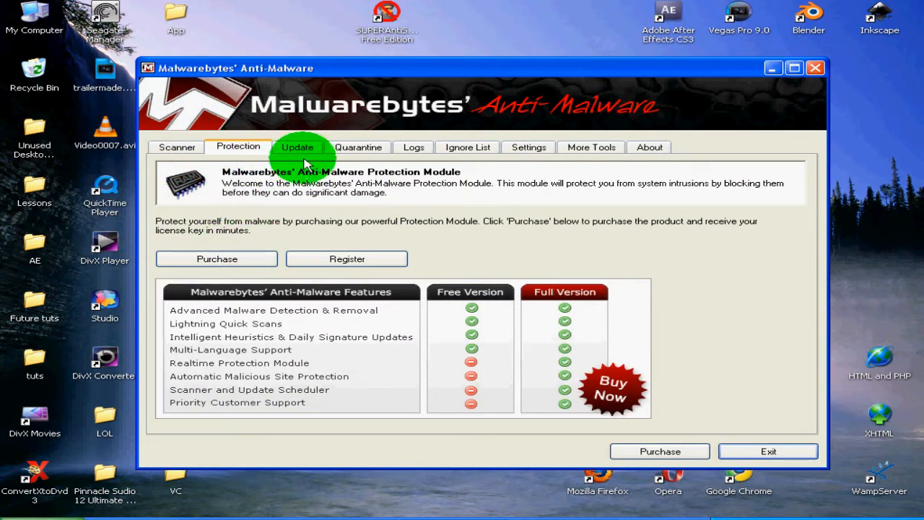
mouse_move(280, 233)
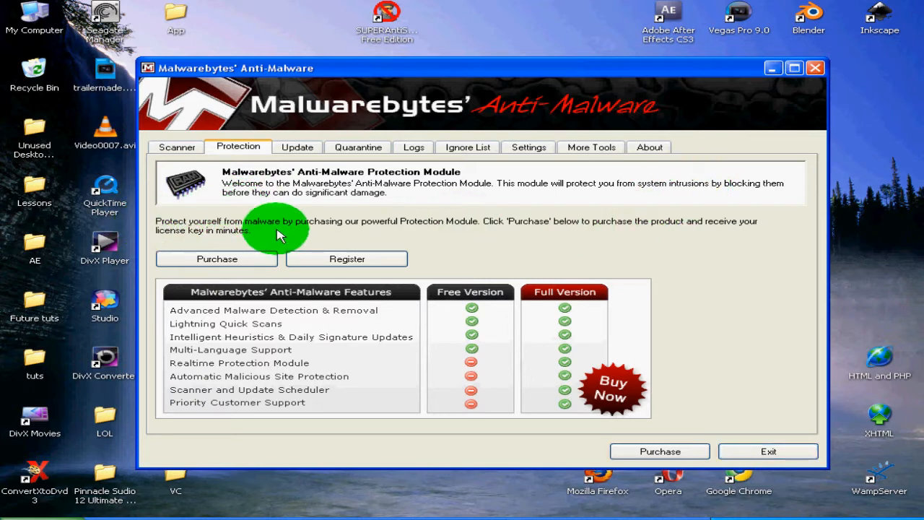
mouse_move(445, 259)
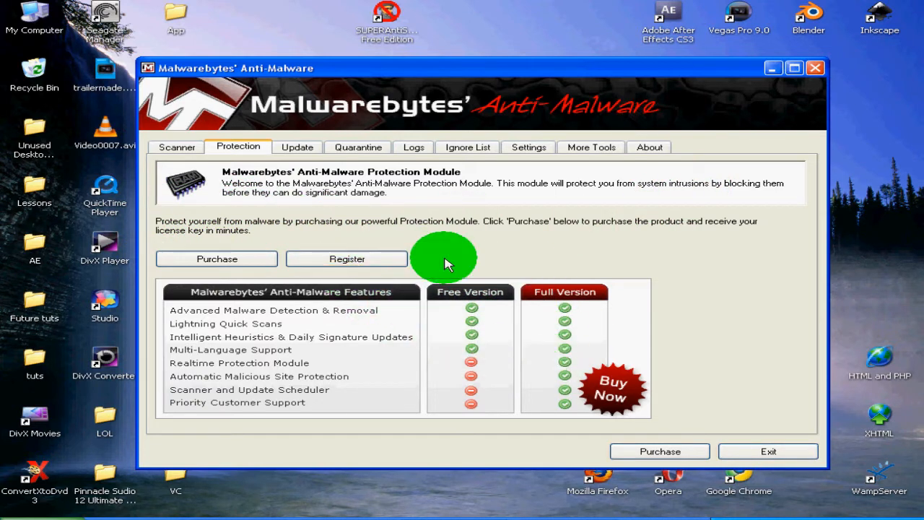
click(297, 147)
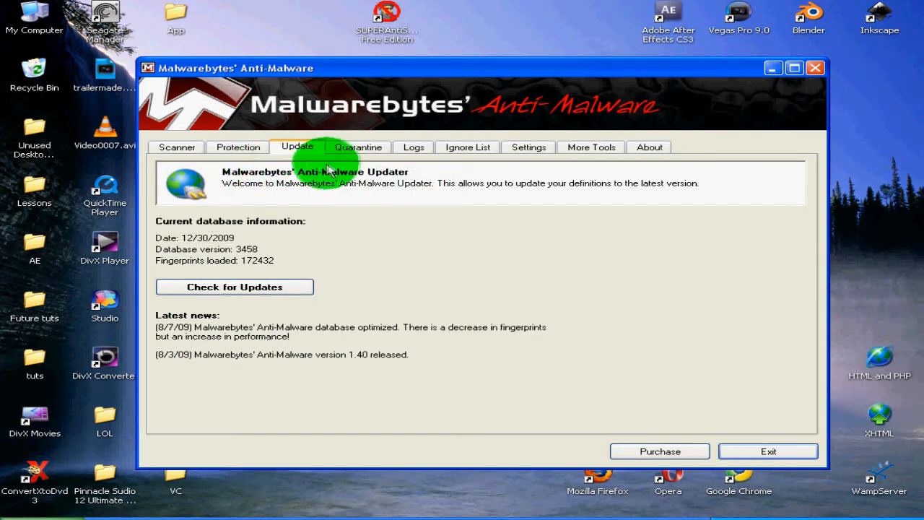
click(359, 147)
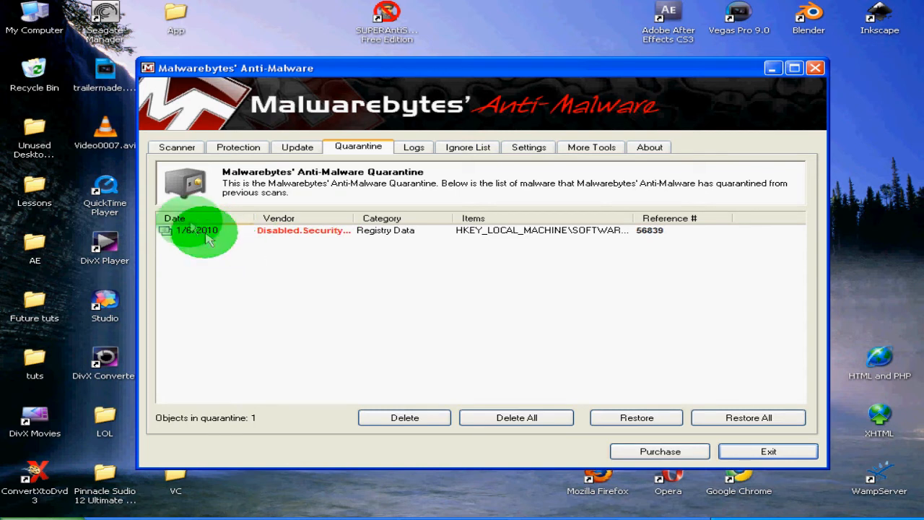
mouse_move(401, 248)
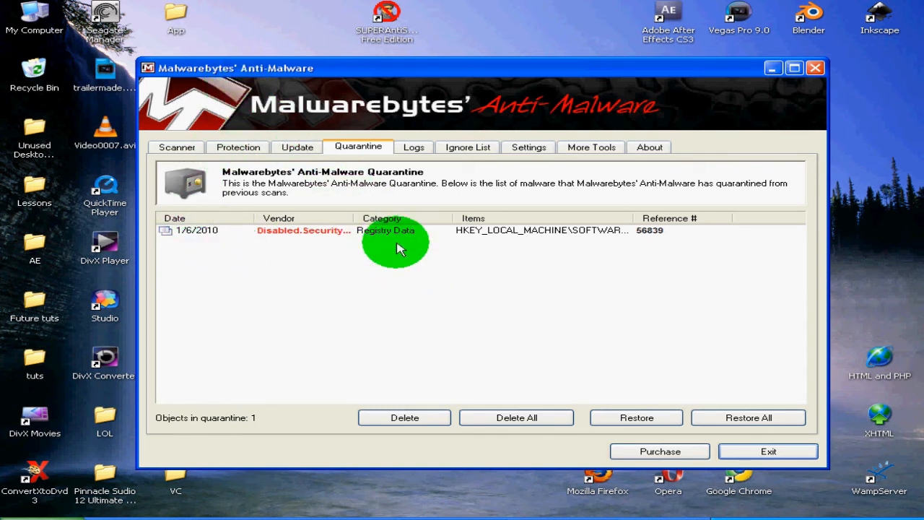
mouse_move(426, 229)
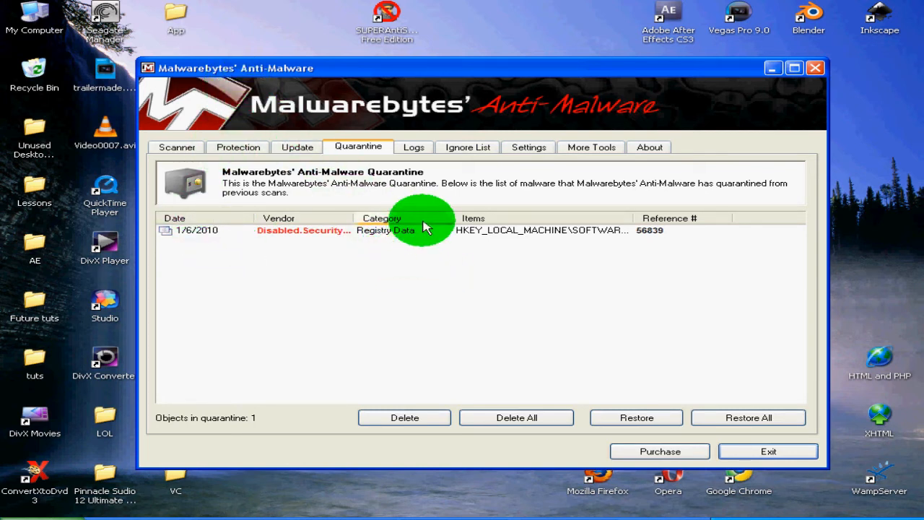
mouse_move(416, 239)
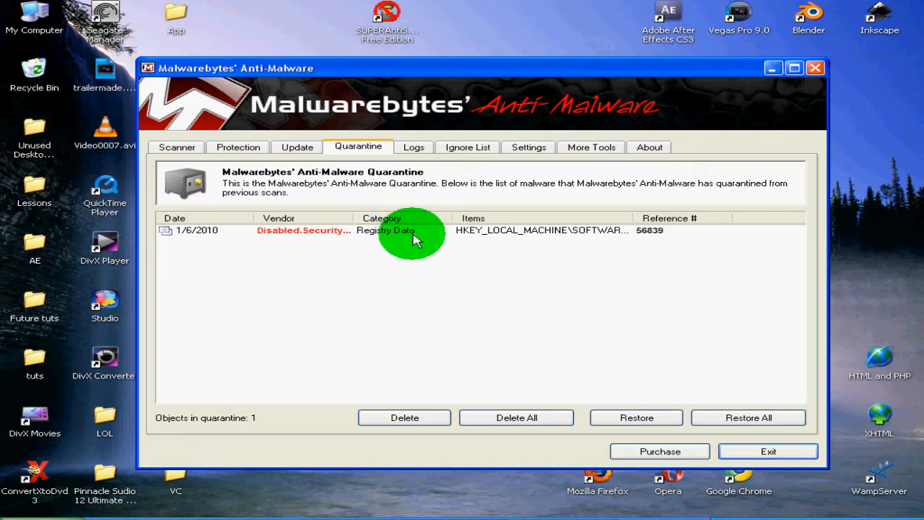
mouse_move(404, 127)
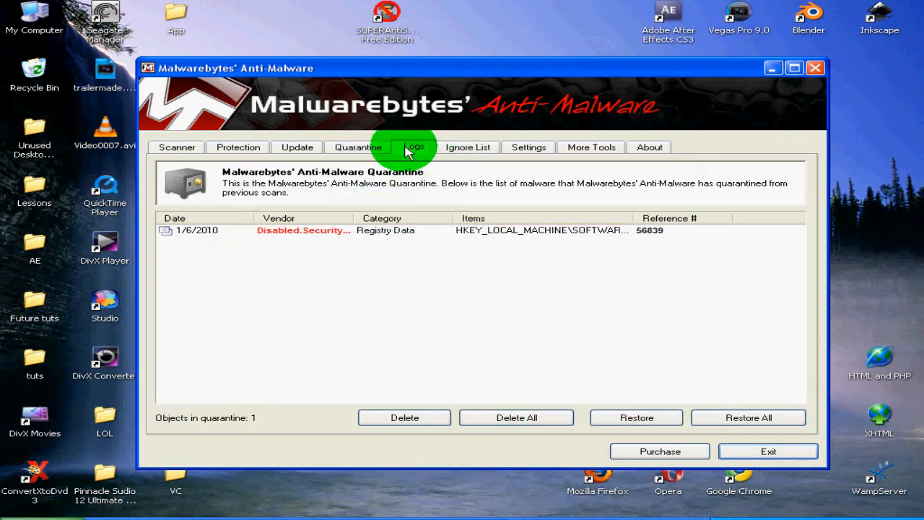
View Logs, Ignore List, Settings and More Tools, then return to the Scanner welcome screen
click(412, 148)
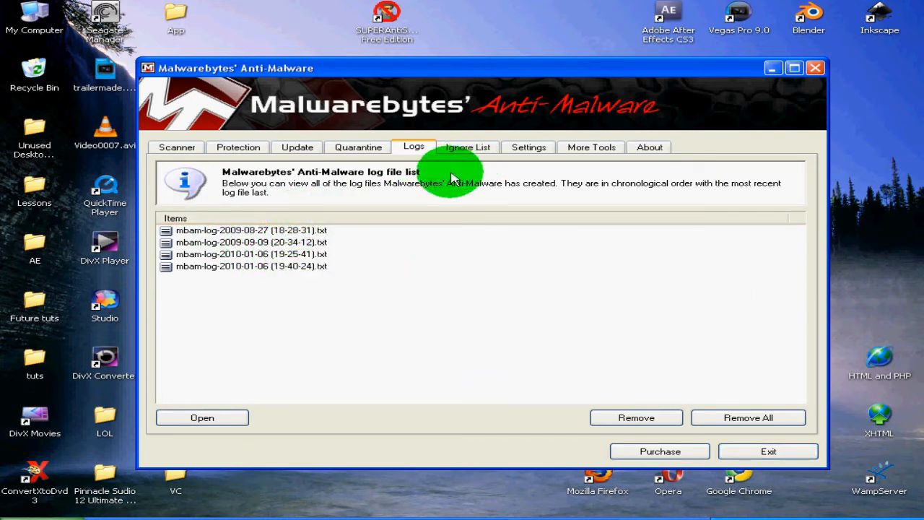
click(467, 147)
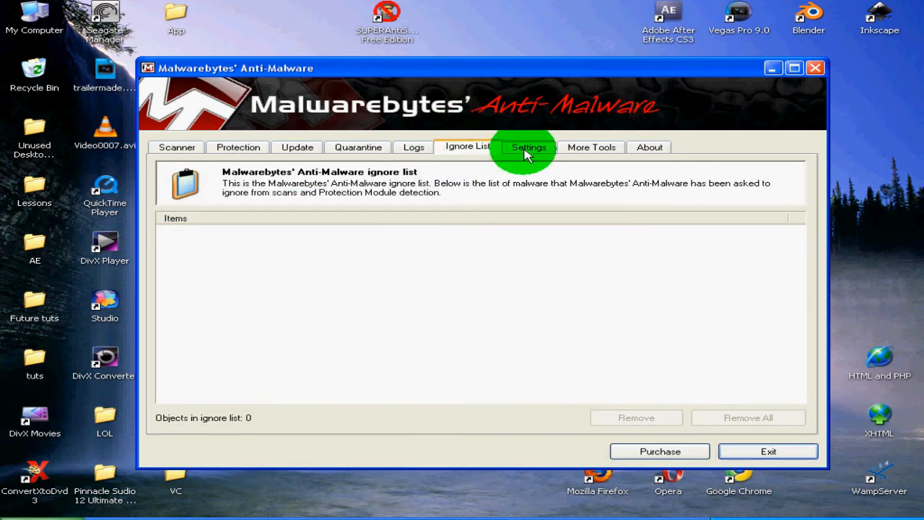
click(528, 147)
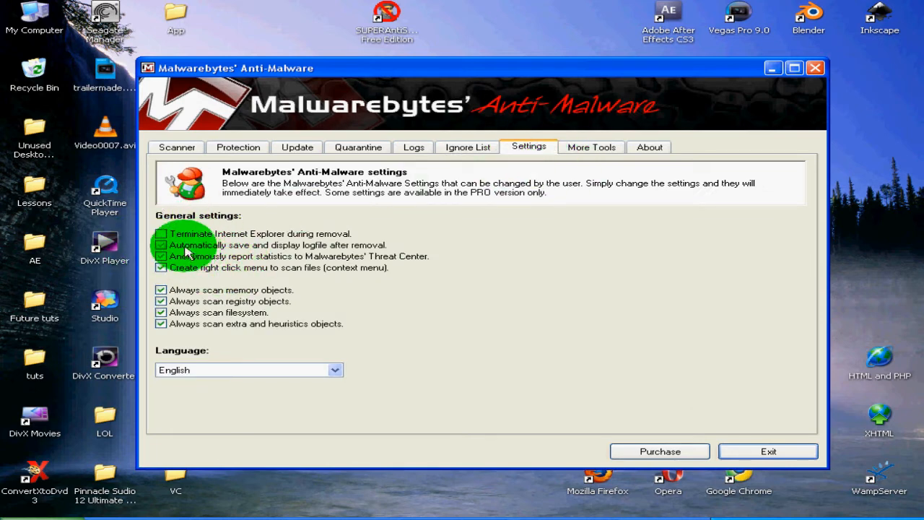
click(592, 147)
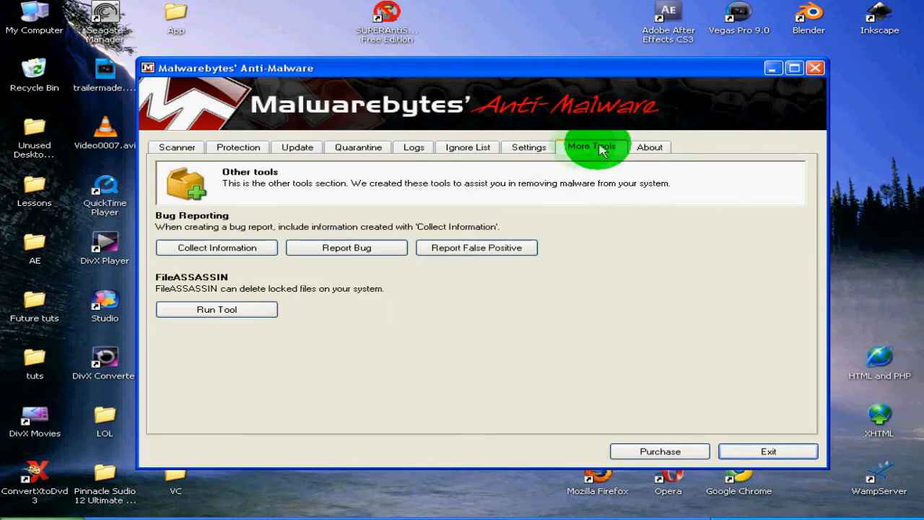
click(176, 147)
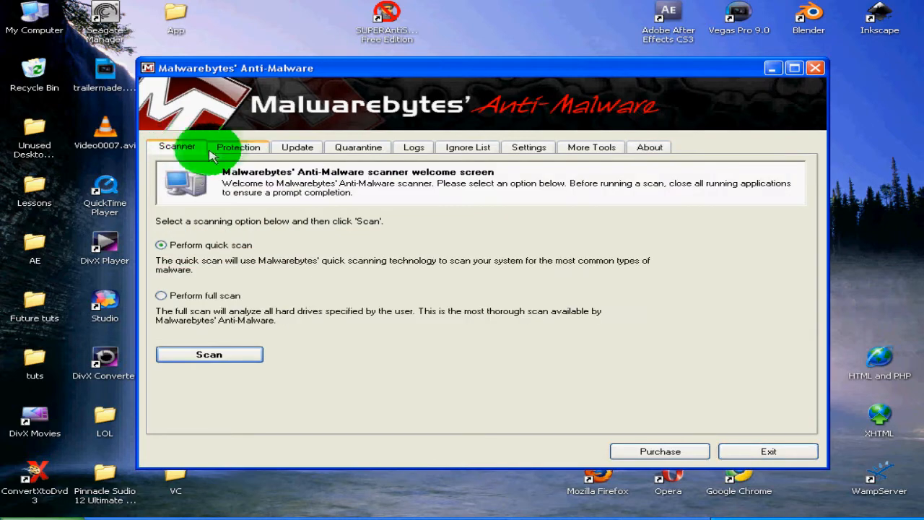
mouse_move(473, 137)
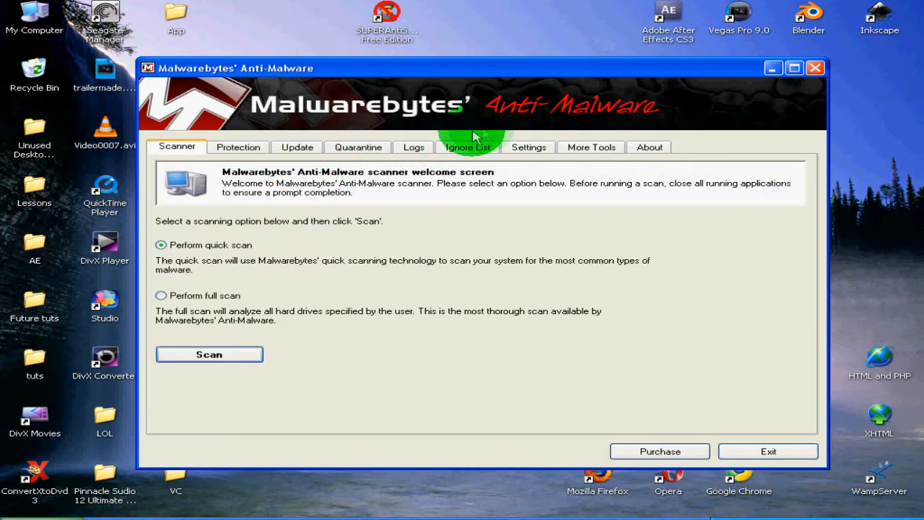
drag(473, 136, 556, 69)
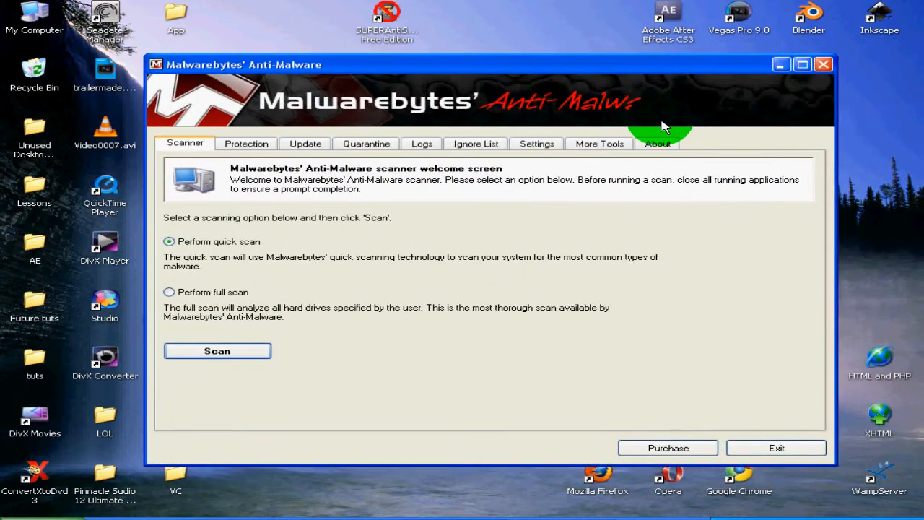
mouse_move(508, 267)
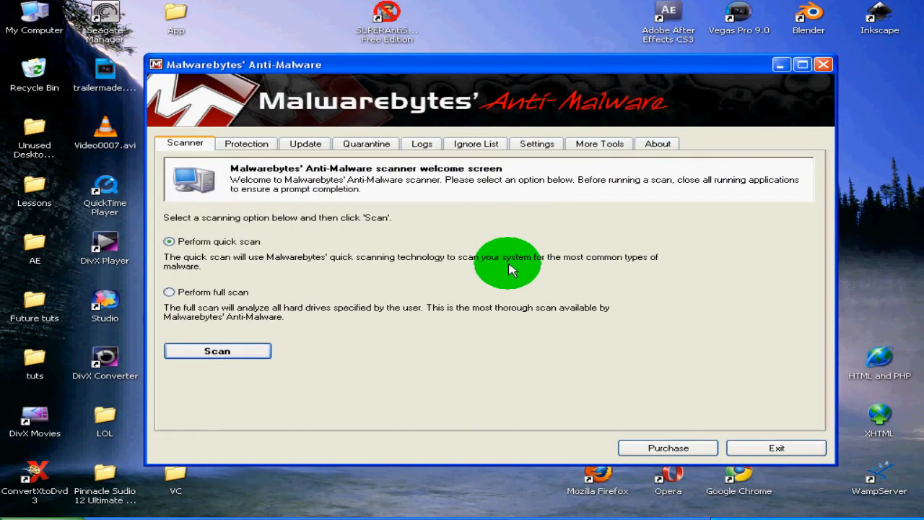
Revisit the Quarantine list with its one registry entry, then show the empty Ignore List
click(367, 143)
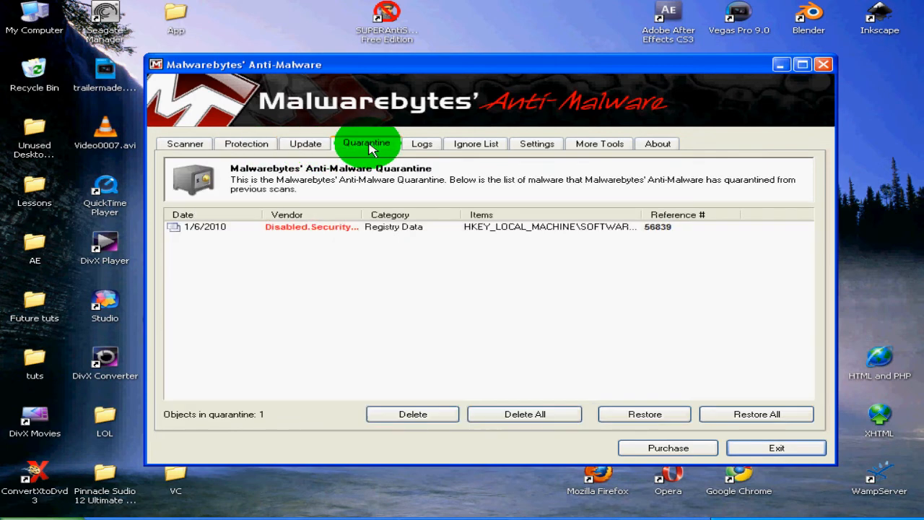
click(475, 143)
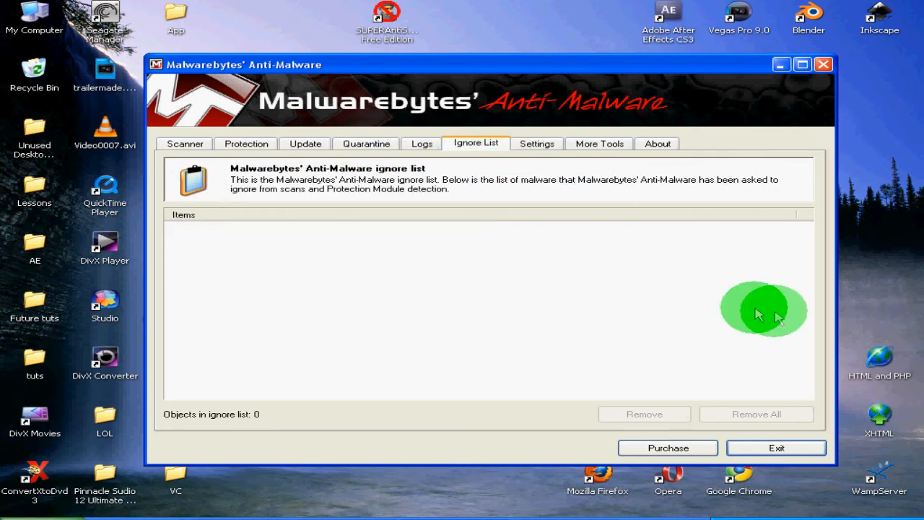
mouse_move(673, 421)
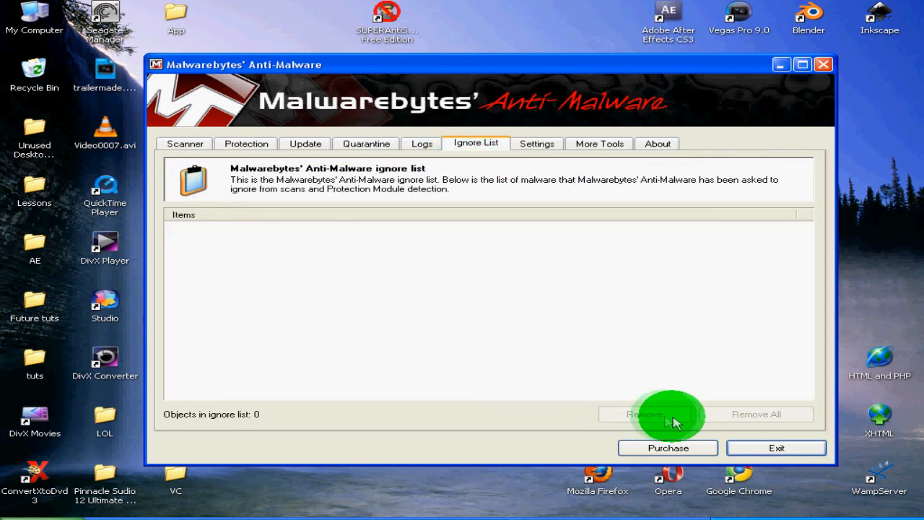
mouse_move(598, 393)
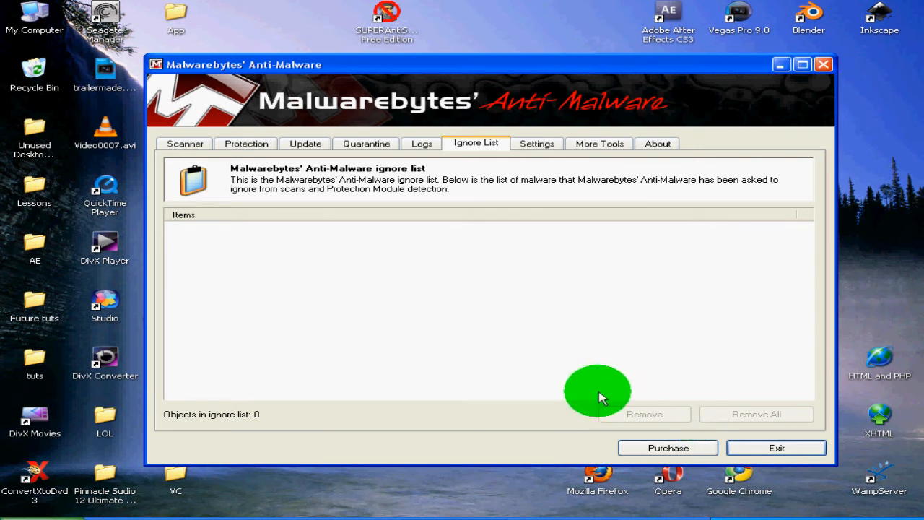
mouse_move(505, 292)
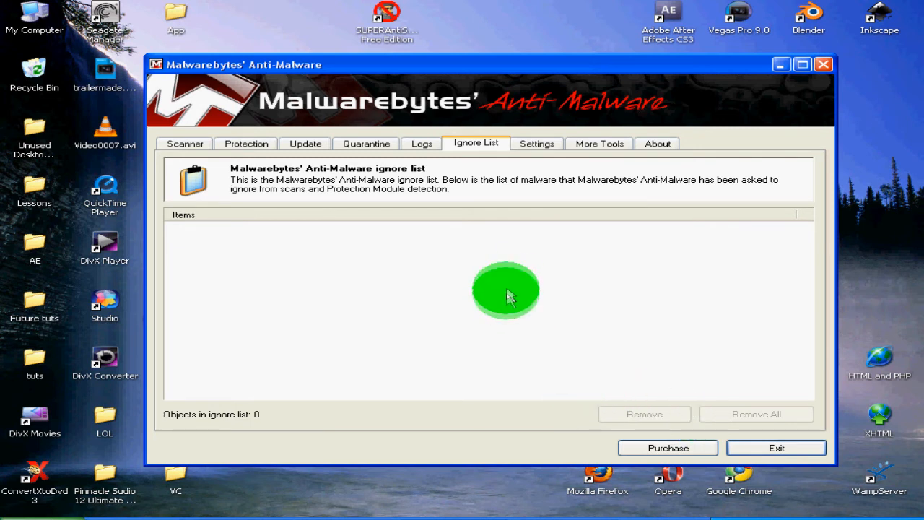